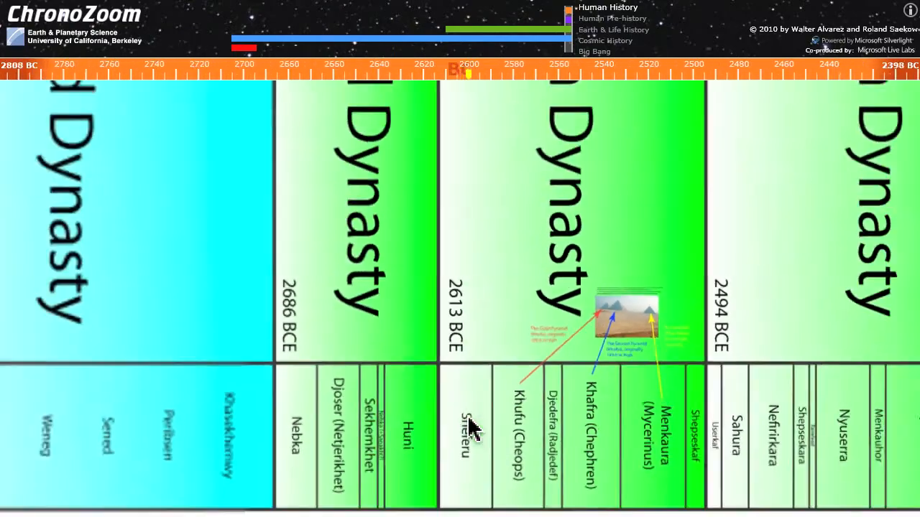
scroll("down", 3)
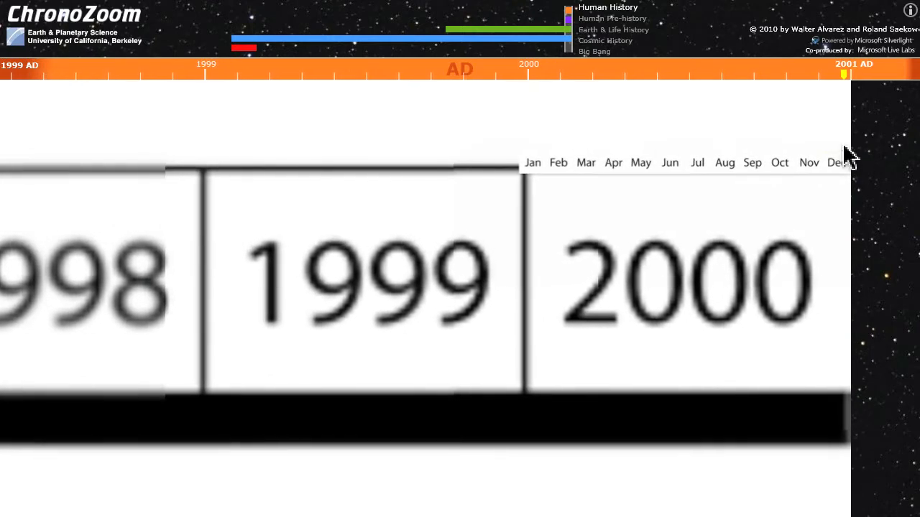
mouse_move(848, 201)
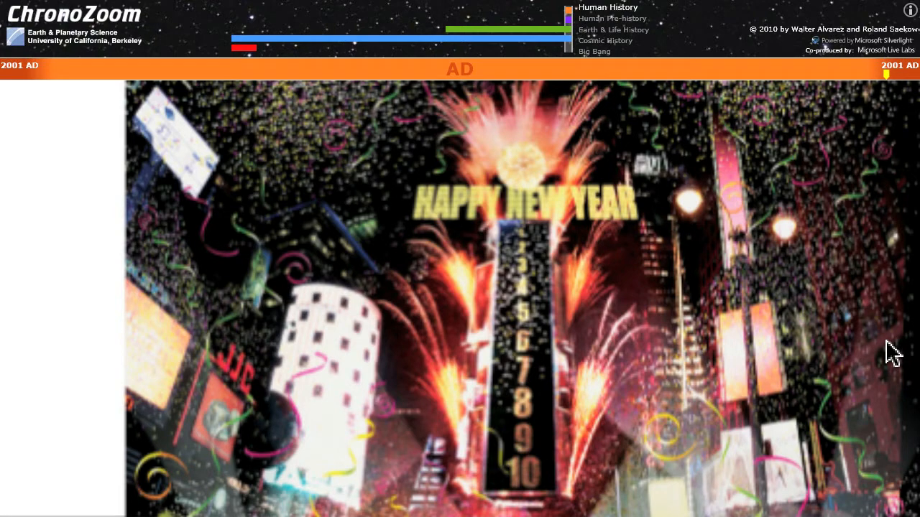
mouse_move(802, 190)
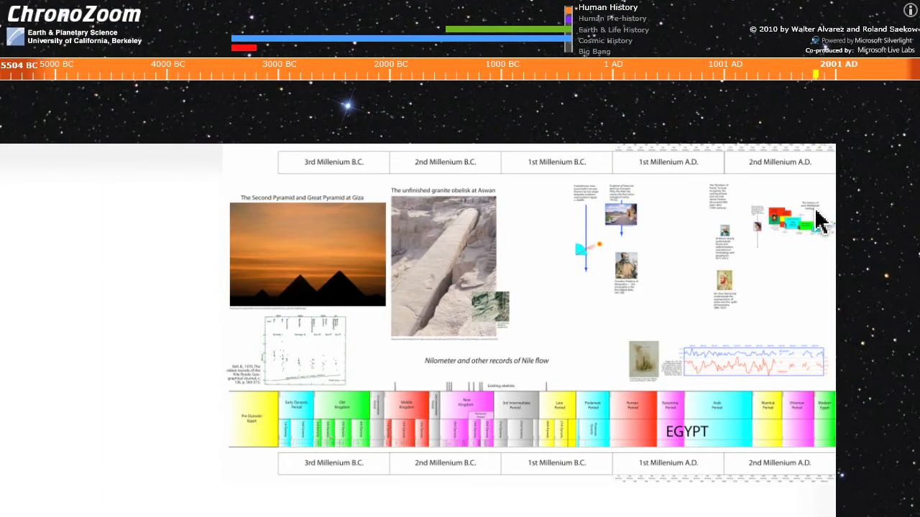
mouse_move(865, 129)
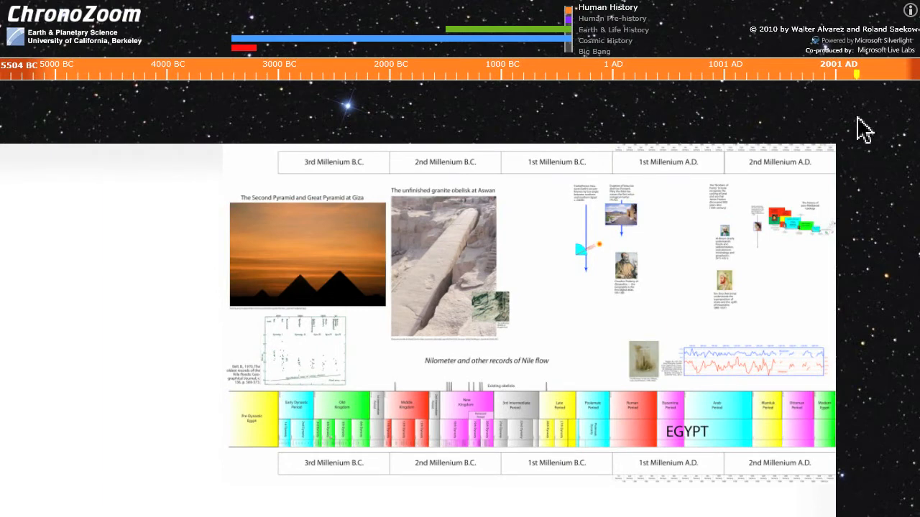
mouse_move(851, 114)
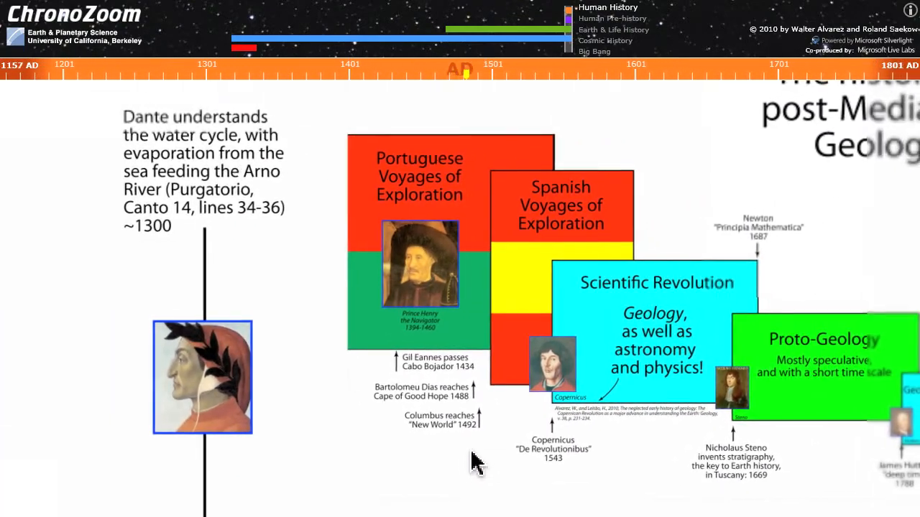
scroll("down", 3)
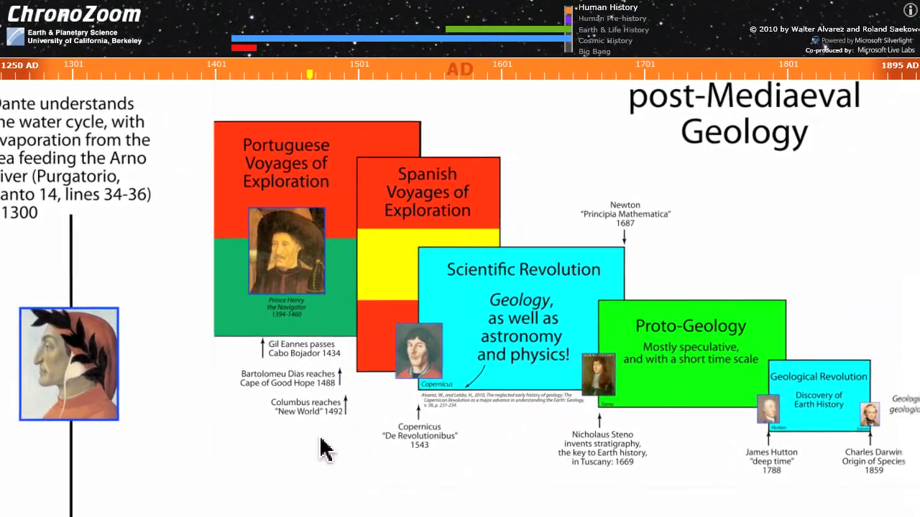